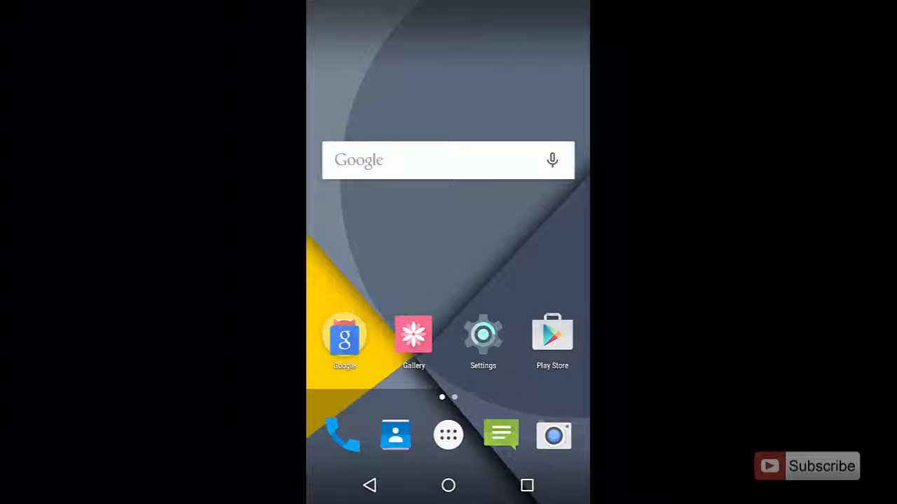
- Go from the home screen into Settings and onto the Accounts page
click(482, 334)
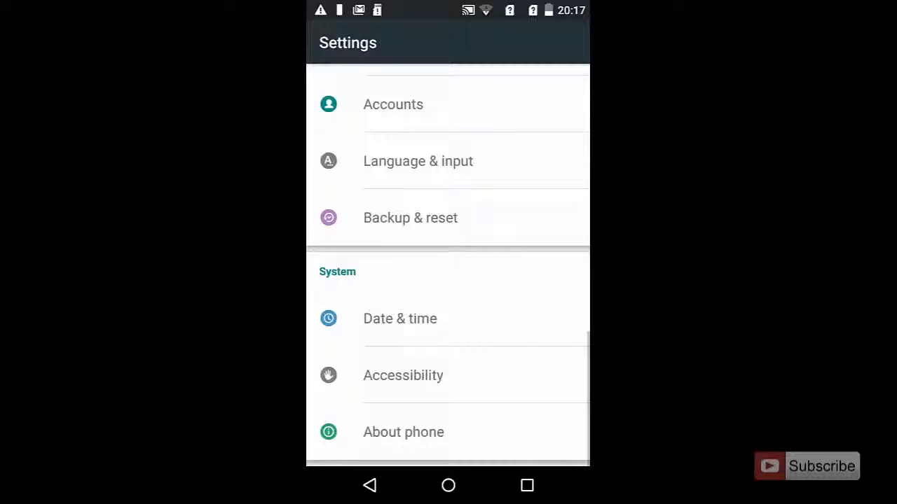
click(392, 103)
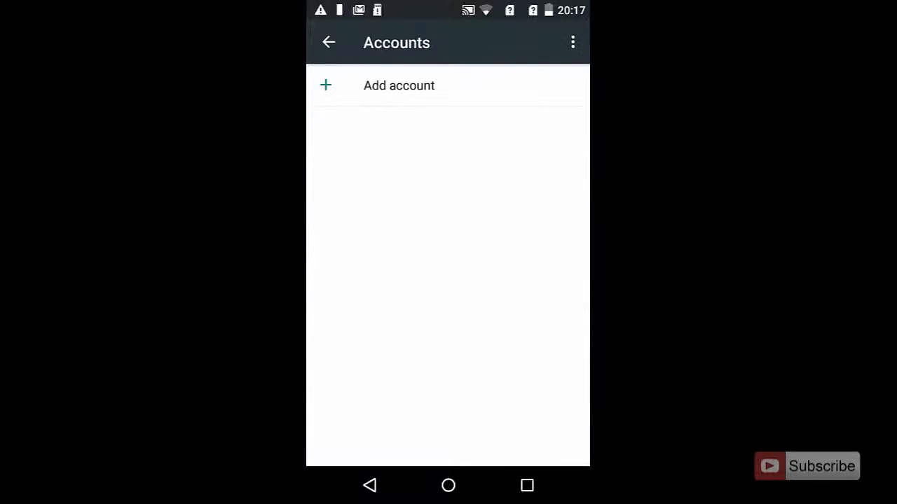
- Add a new account of type Google and enter the account's email address on the sign-in page
click(398, 86)
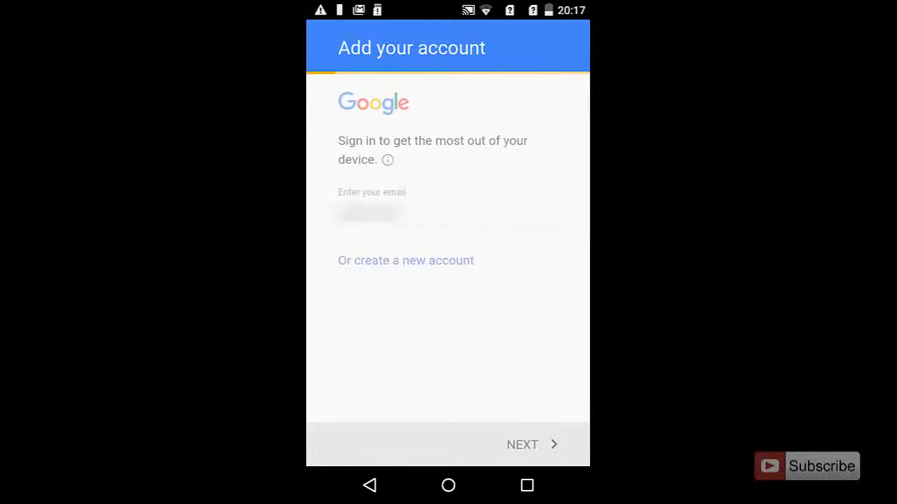
click(522, 446)
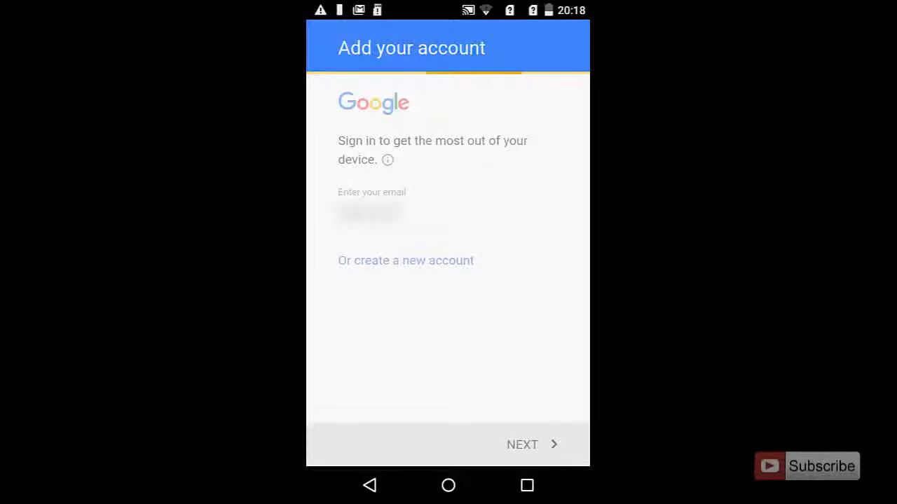
click(405, 259)
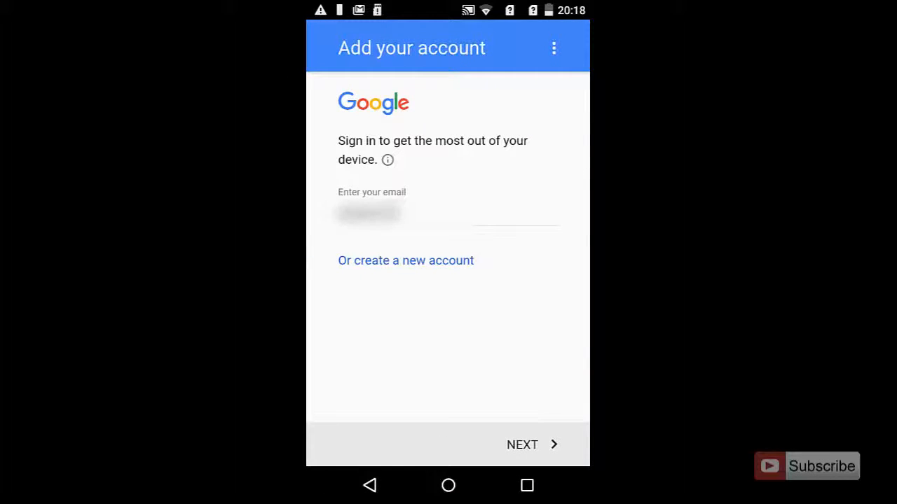
click(420, 210)
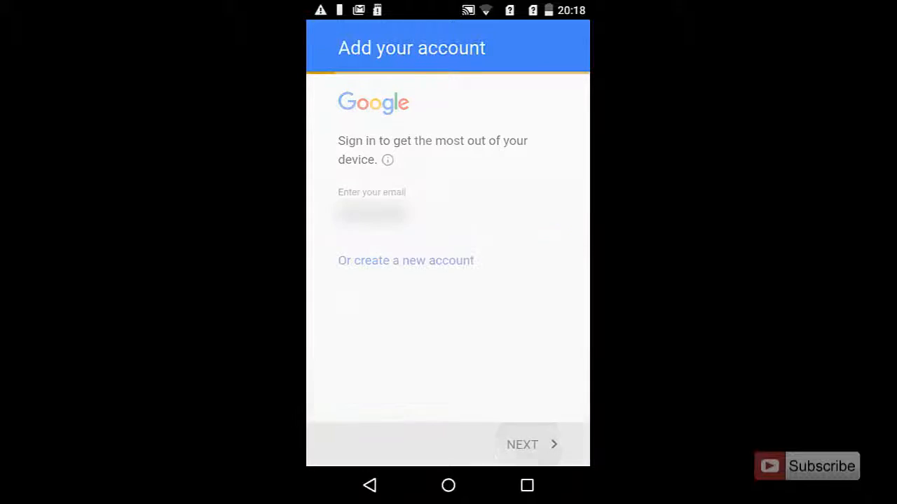
- Enter the password, submit it with NEXT and accept the terms so the account is checked
click(521, 445)
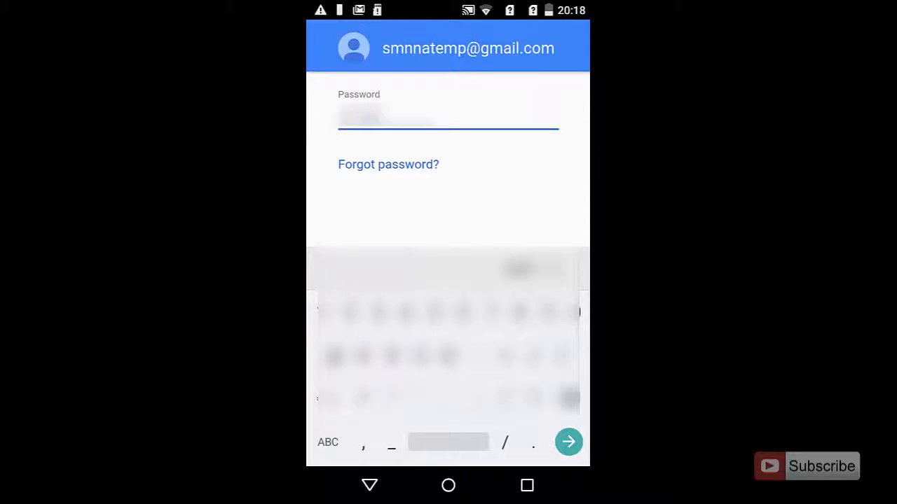
click(569, 442)
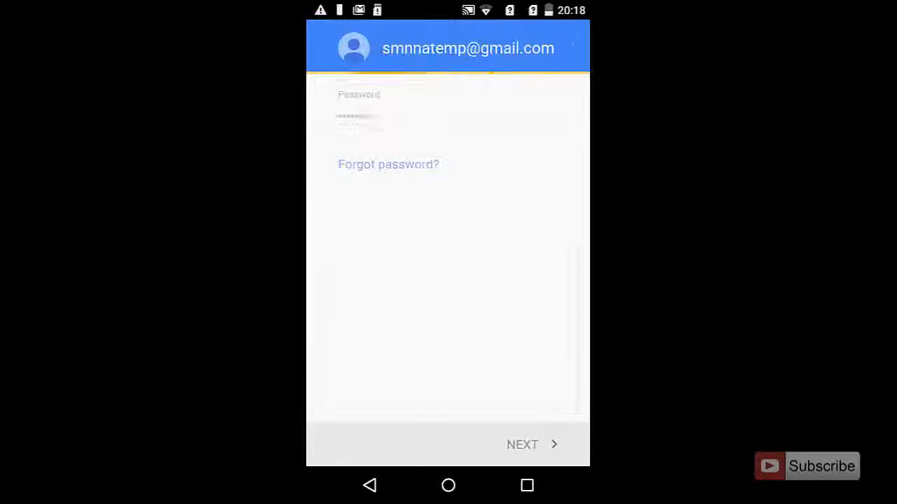
click(521, 444)
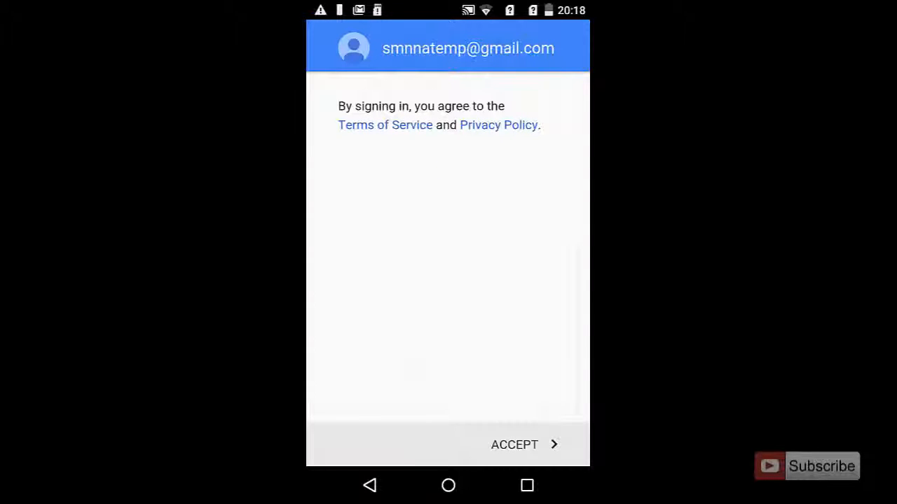
click(514, 445)
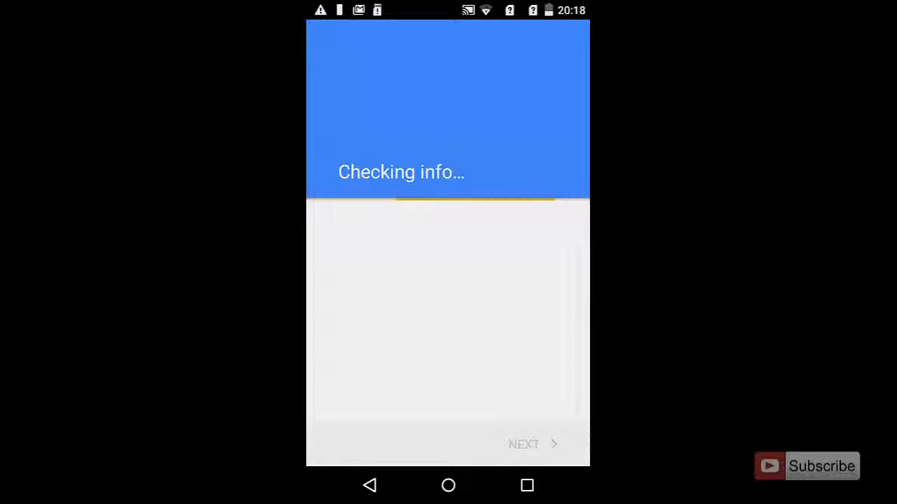